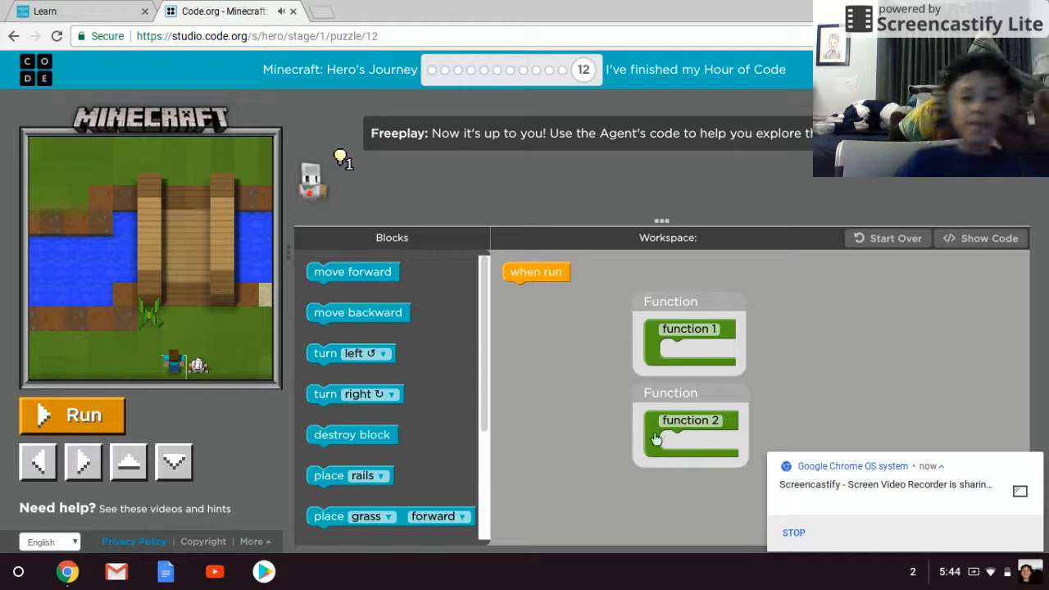
mouse_move(650, 560)
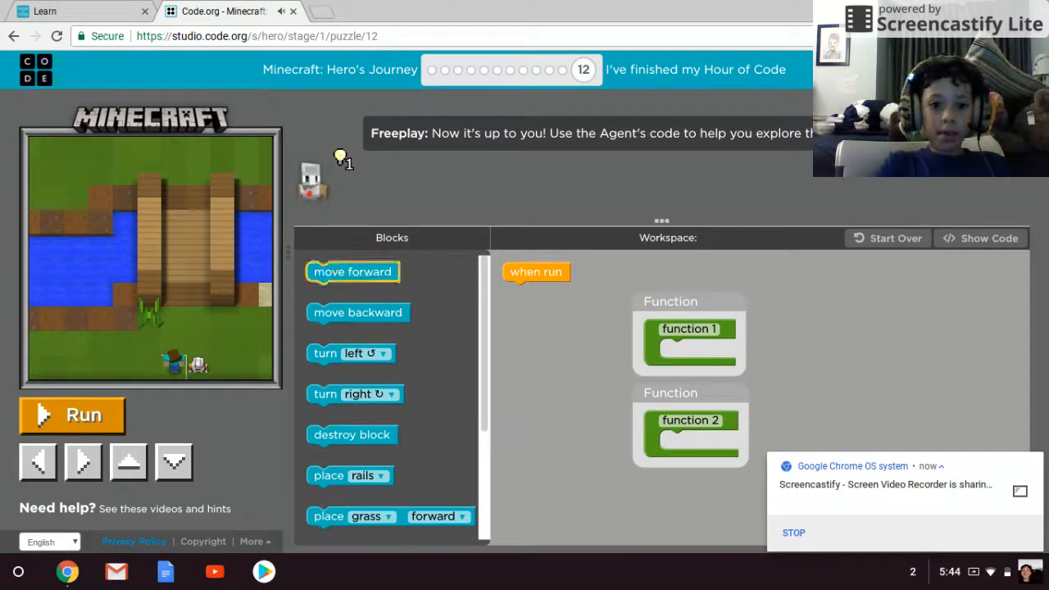
- Test-run a move forward step, then replace it with move backward and reset the world
scroll("down", 3)
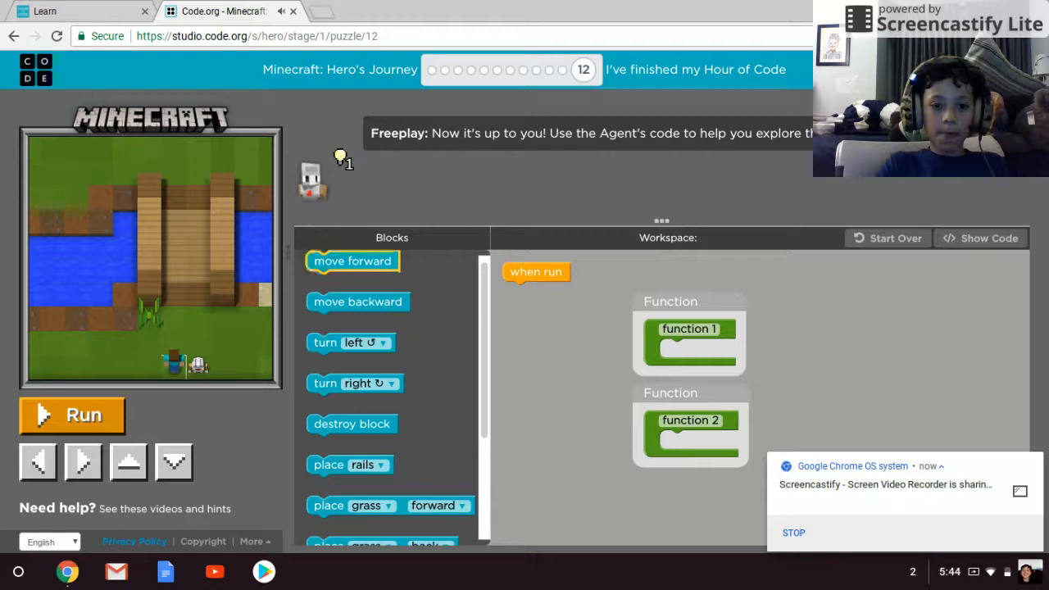
left_click_drag(353, 260, 548, 291)
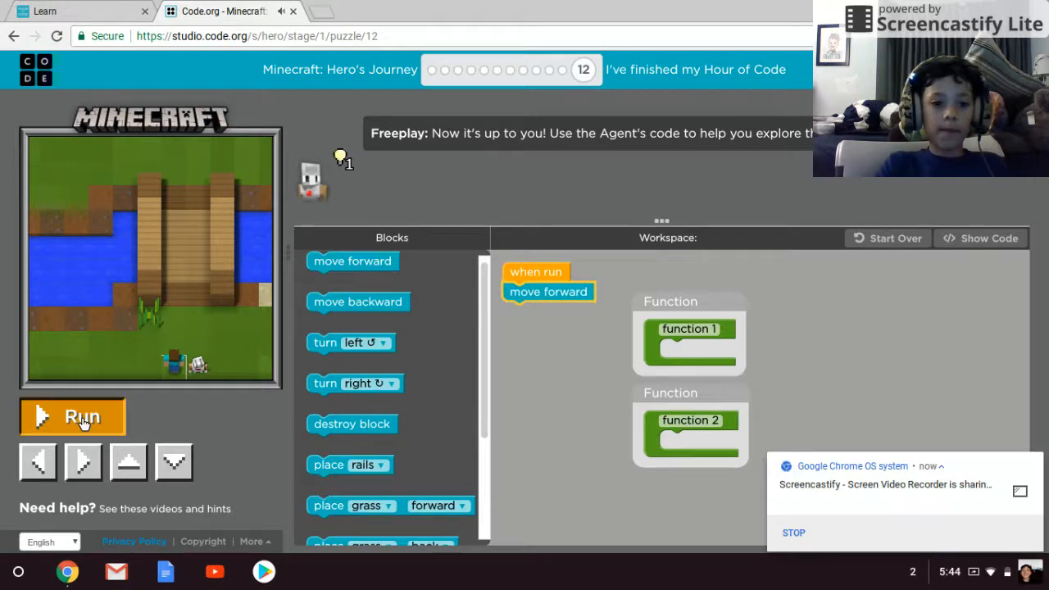
left_click(73, 416)
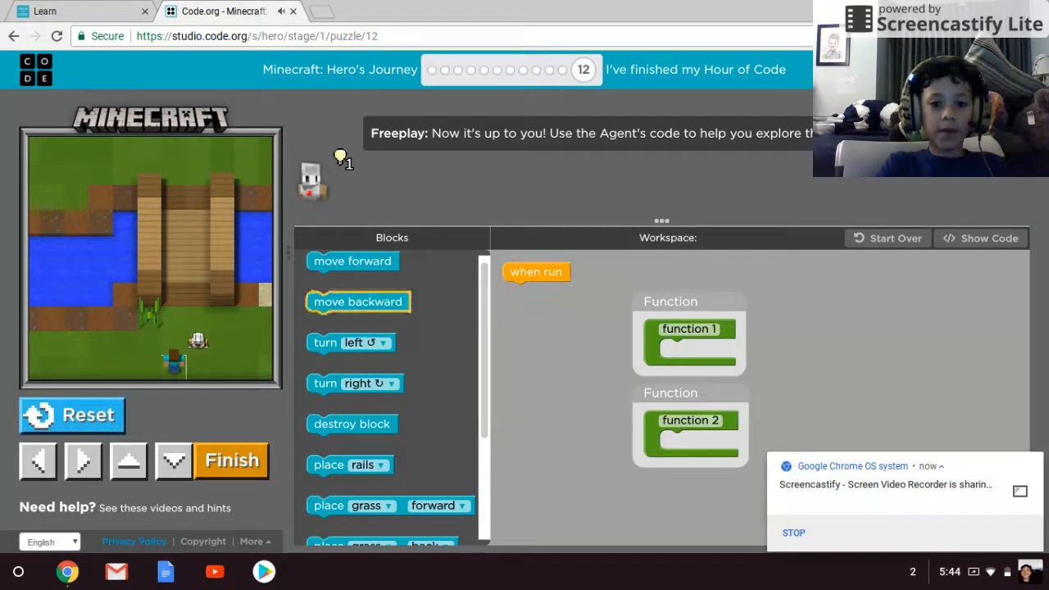
left_click_drag(357, 301, 517, 318)
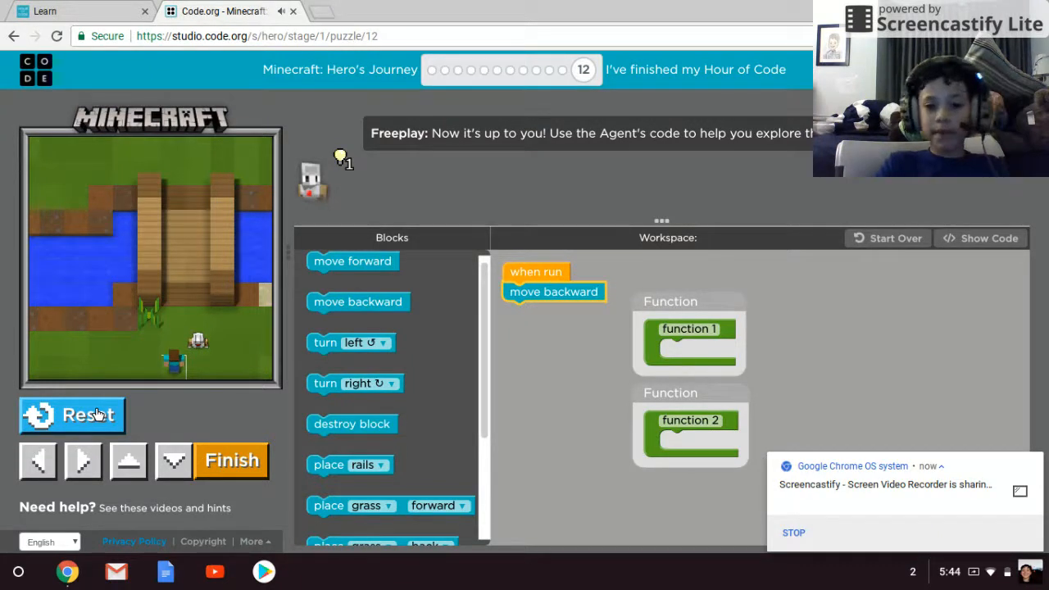
left_click(72, 414)
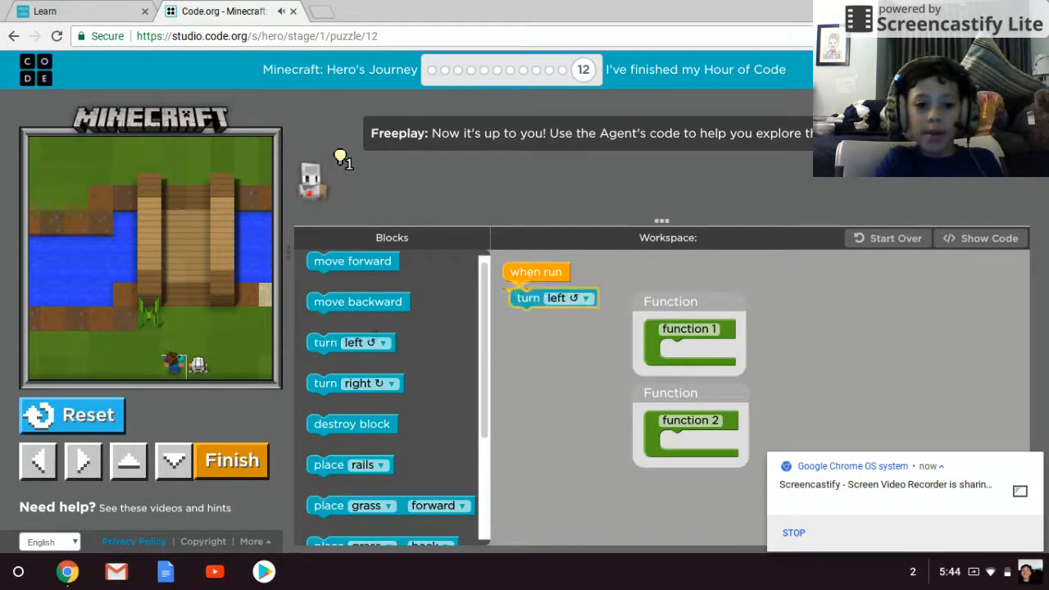
- Run the turn left step, reset the world, and remove the turn left block
left_click(72, 415)
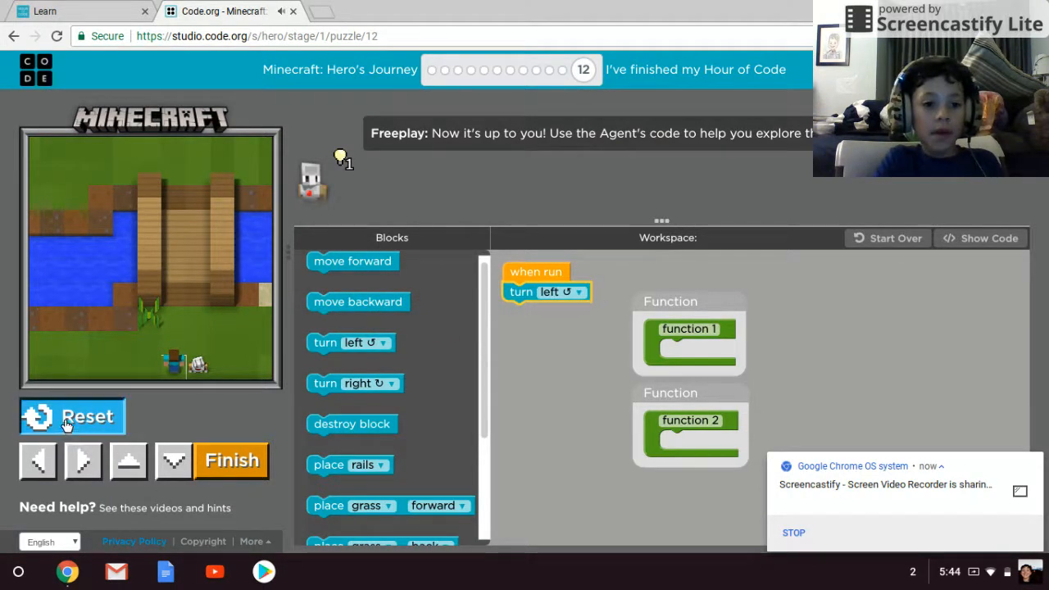
left_click(86, 416)
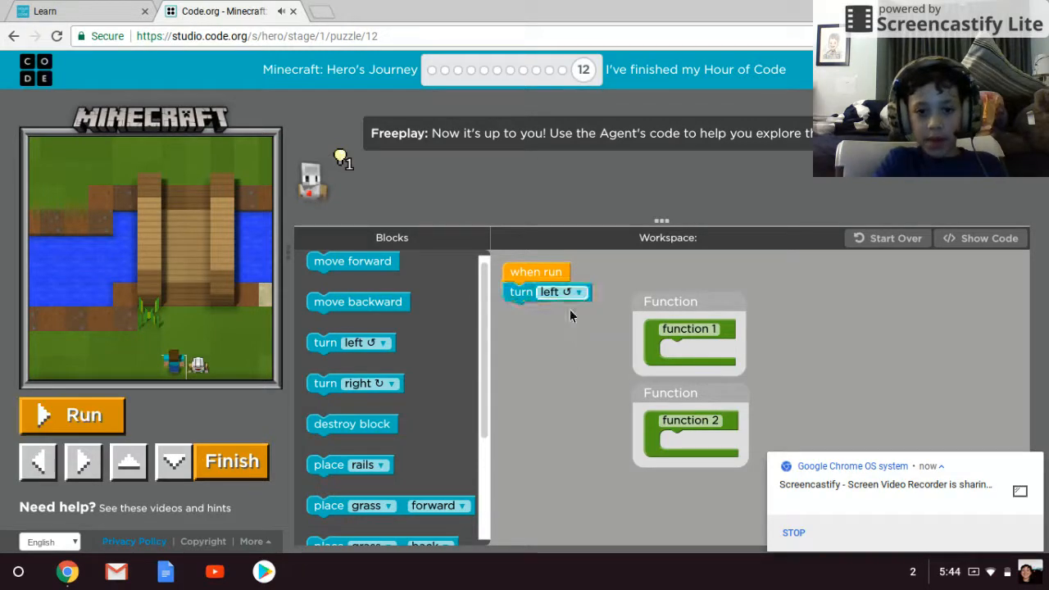
left_click(578, 292)
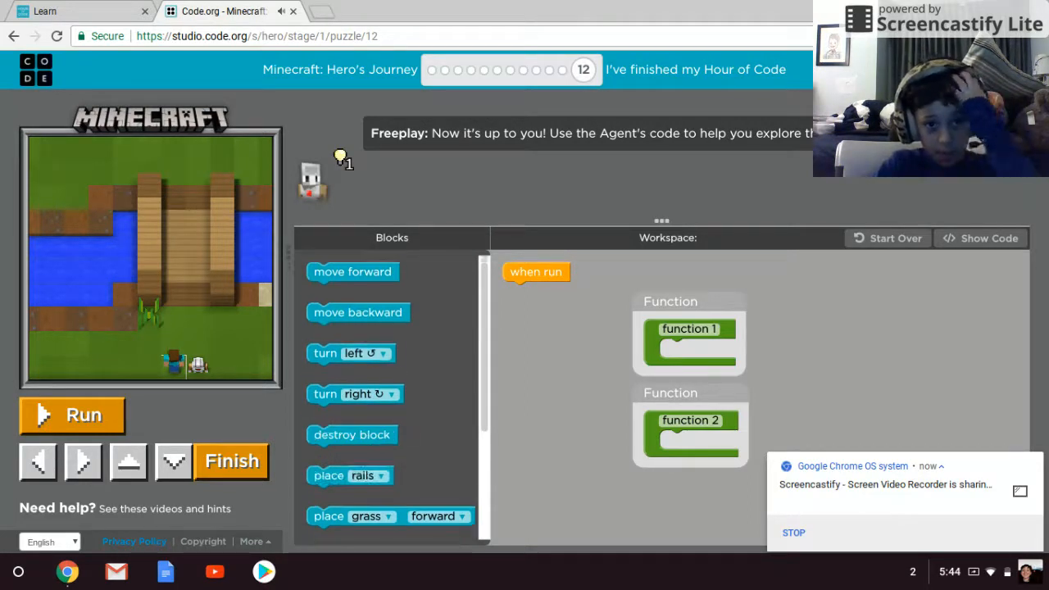
- Stack move forward, place rails, move backward and destroy block under when run, then run
left_click_drag(352, 271, 536, 296)
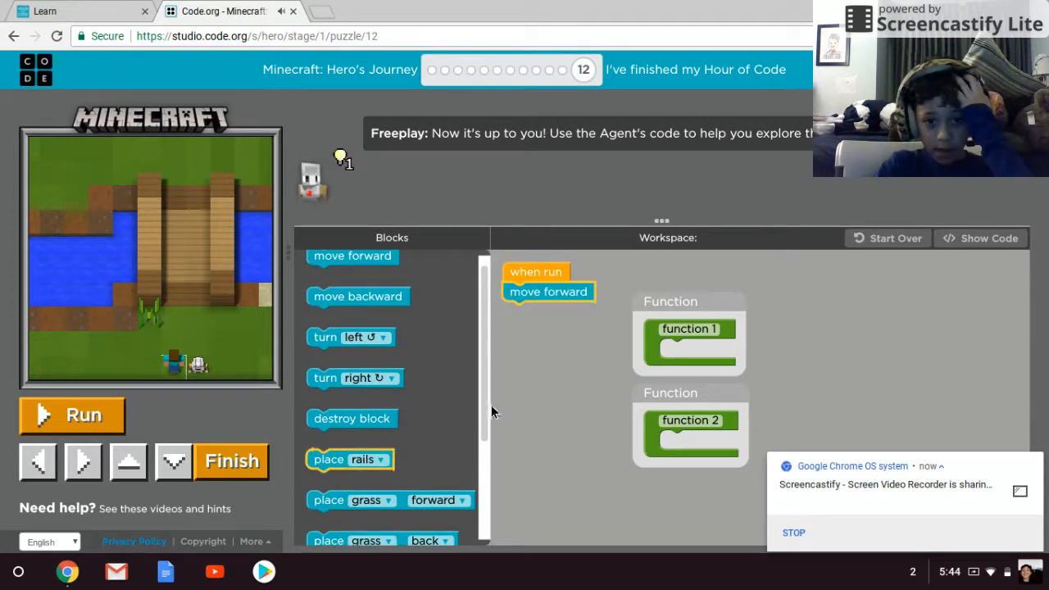
left_click_drag(350, 459, 545, 312)
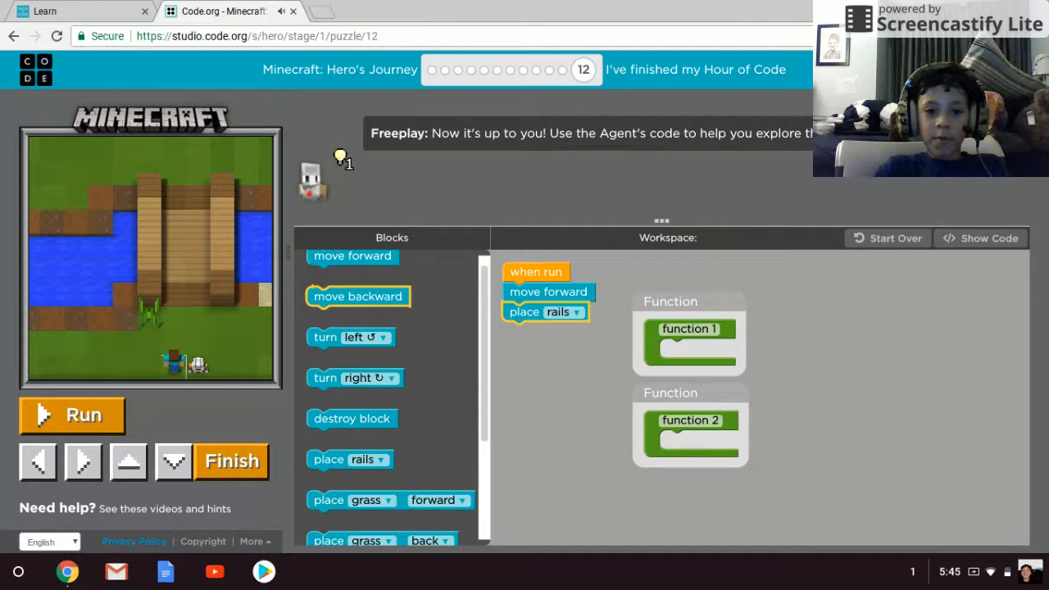
left_click_drag(358, 295, 553, 332)
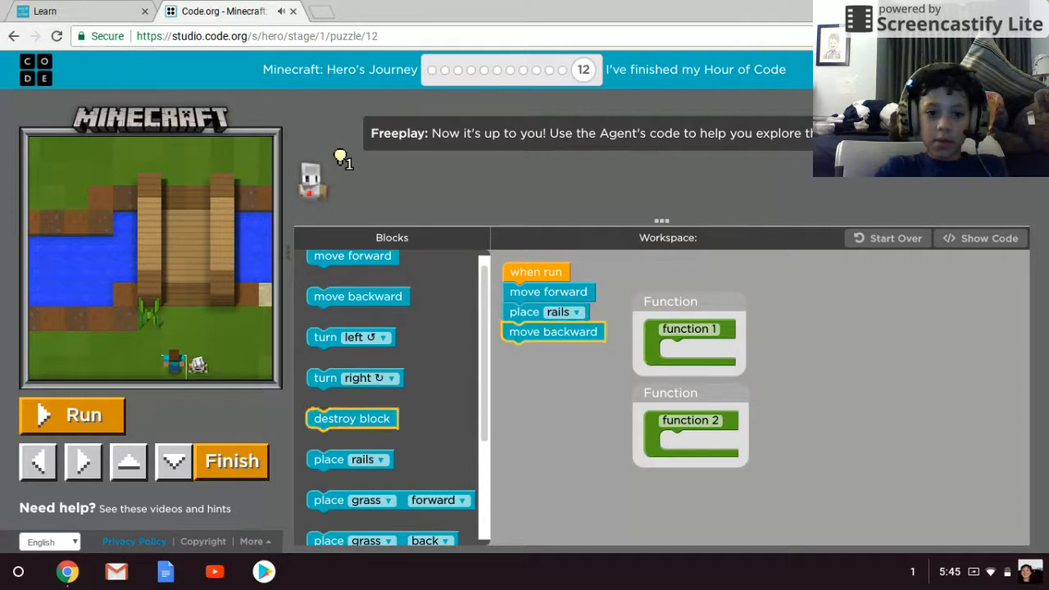
left_click_drag(352, 418, 546, 352)
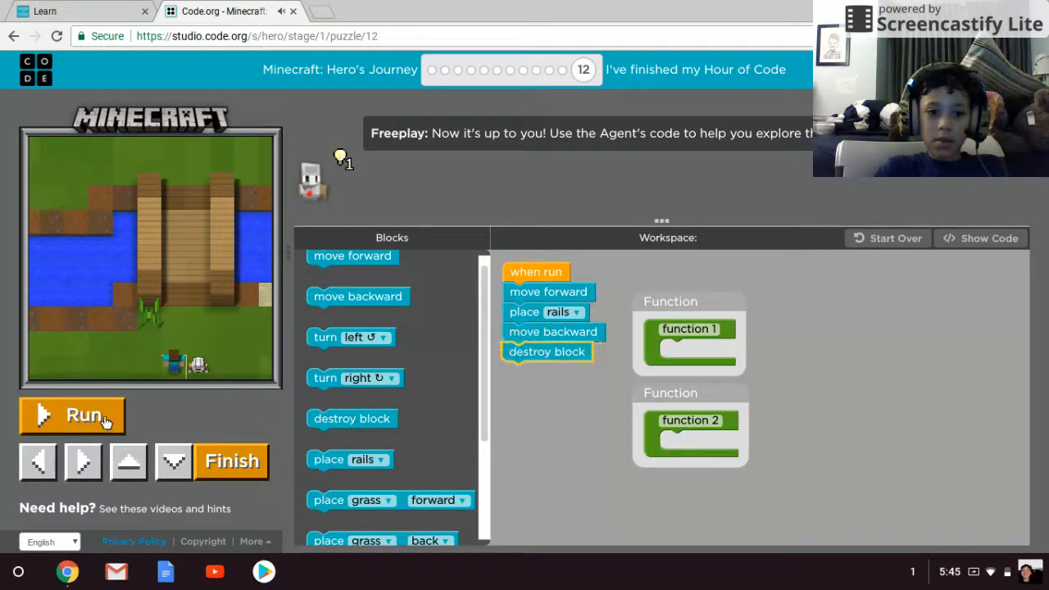
left_click(72, 414)
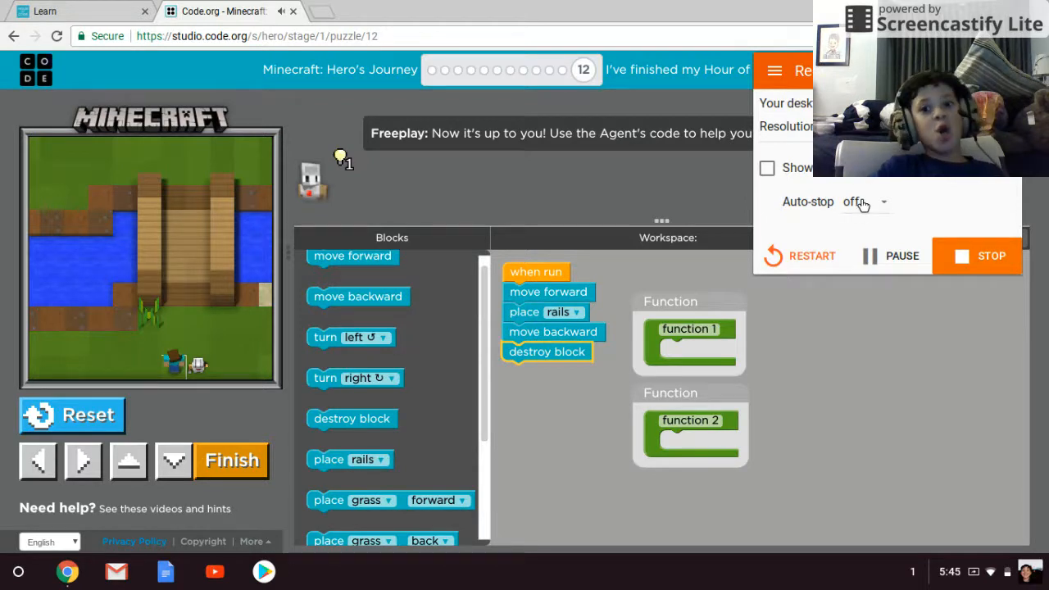
- Set Screencastify's Auto-stop duration to 10 minutes
left_click(864, 202)
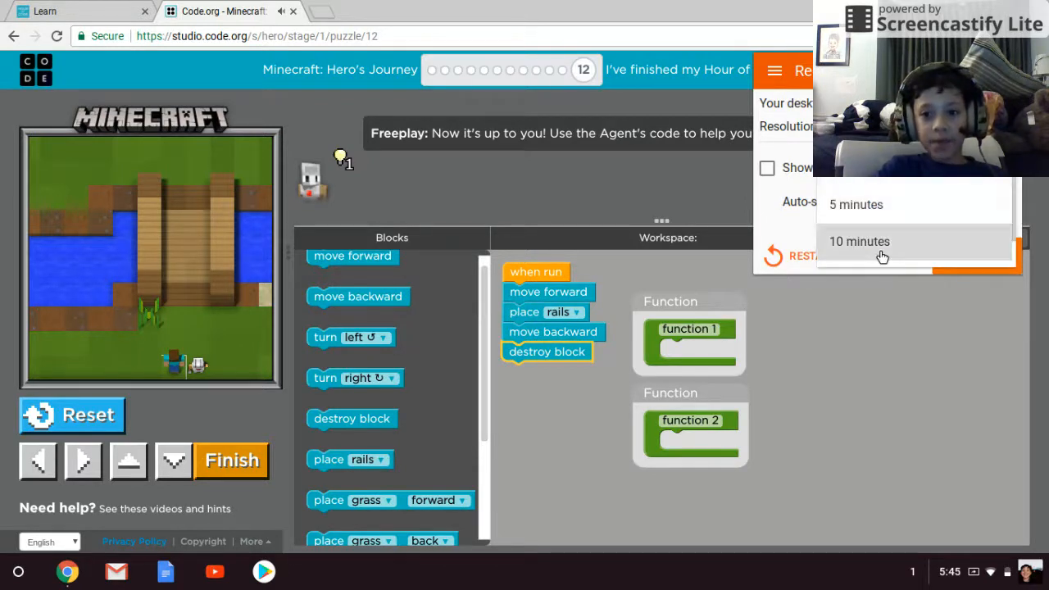
left_click(859, 240)
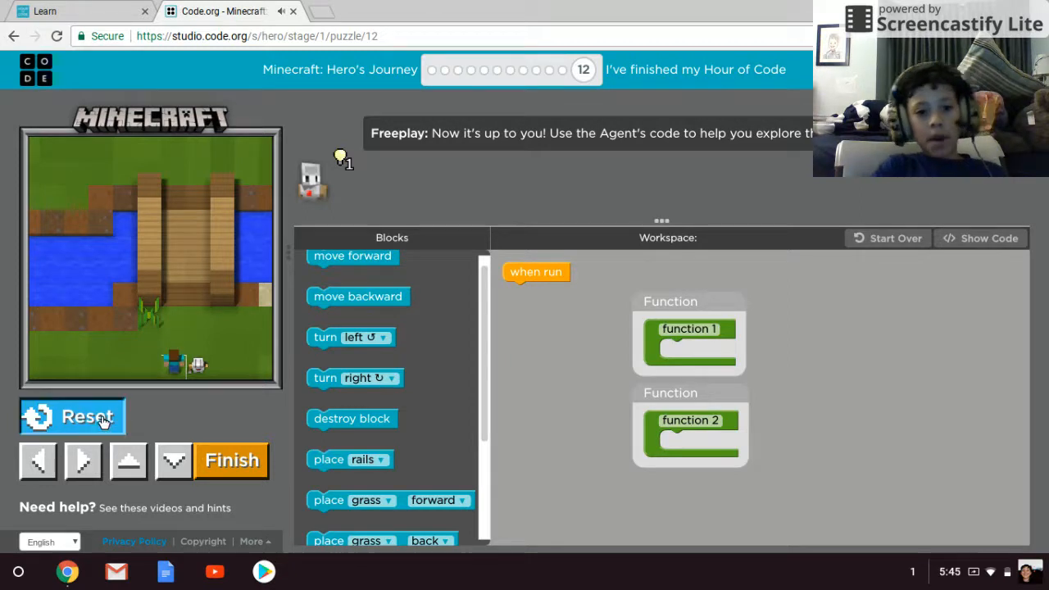
- Reset the world, try place rails, then put place grass forward under when run
left_click(72, 417)
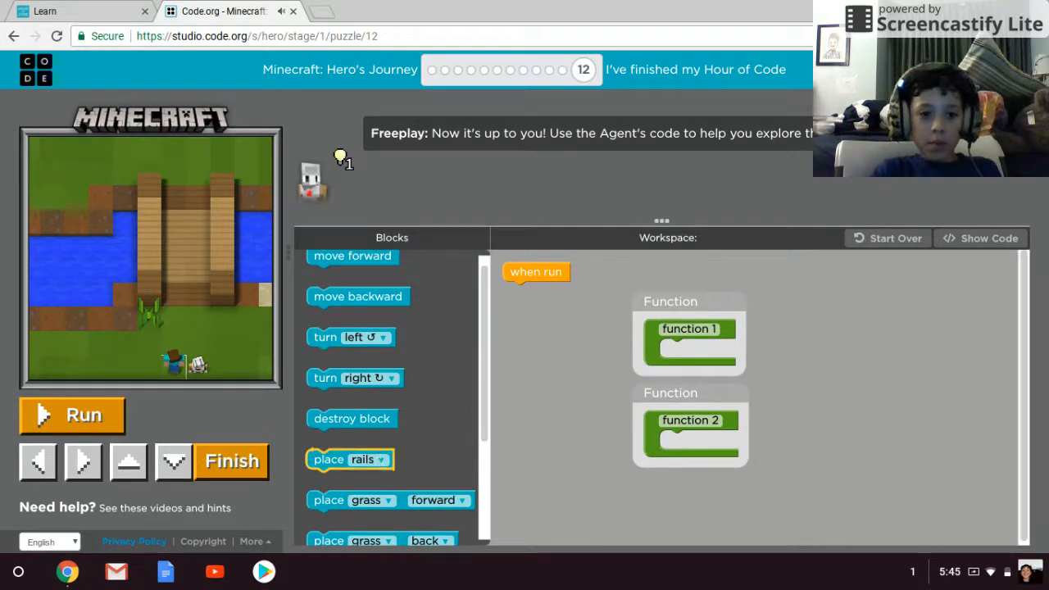
left_click_drag(350, 459, 545, 291)
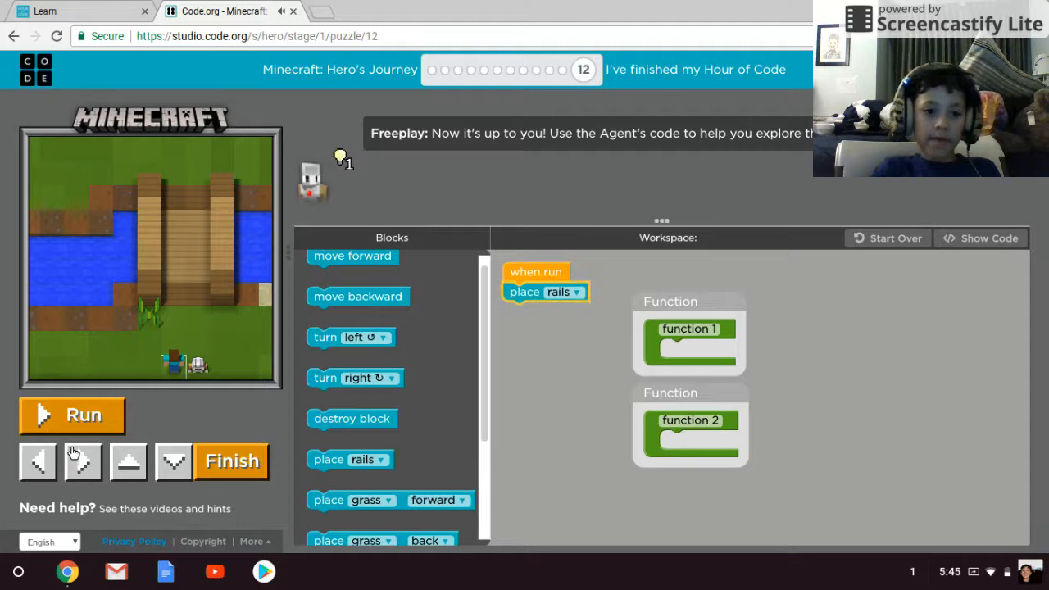
left_click(71, 414)
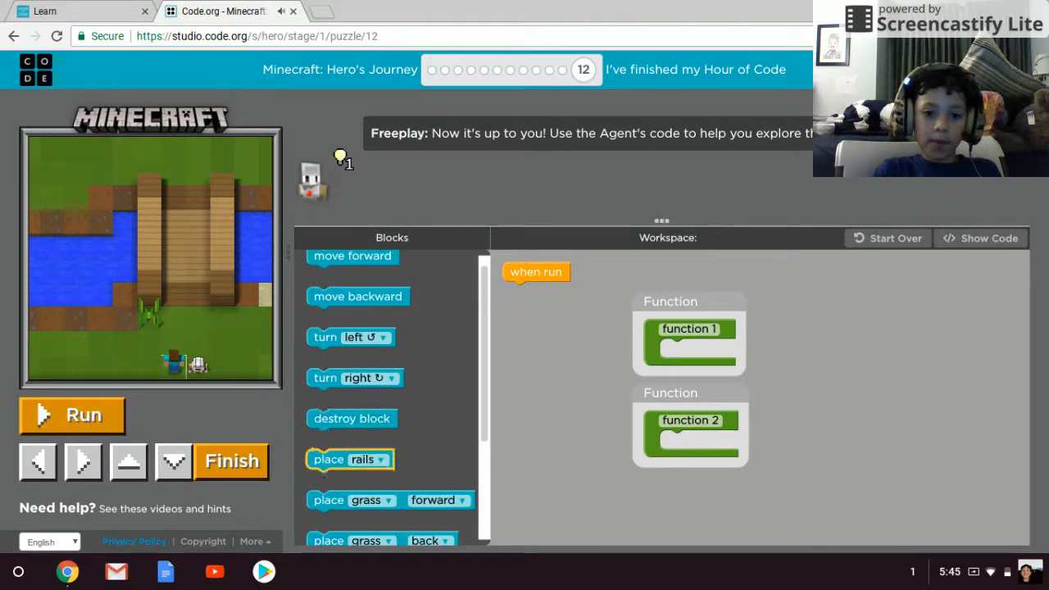
scroll("down", 3)
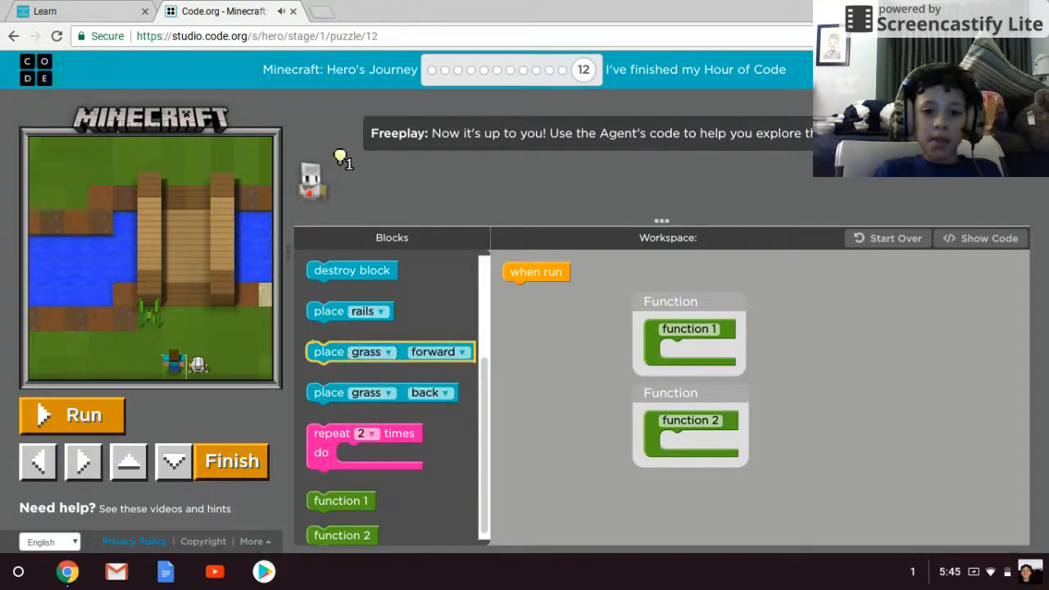
left_click_drag(390, 352, 510, 315)
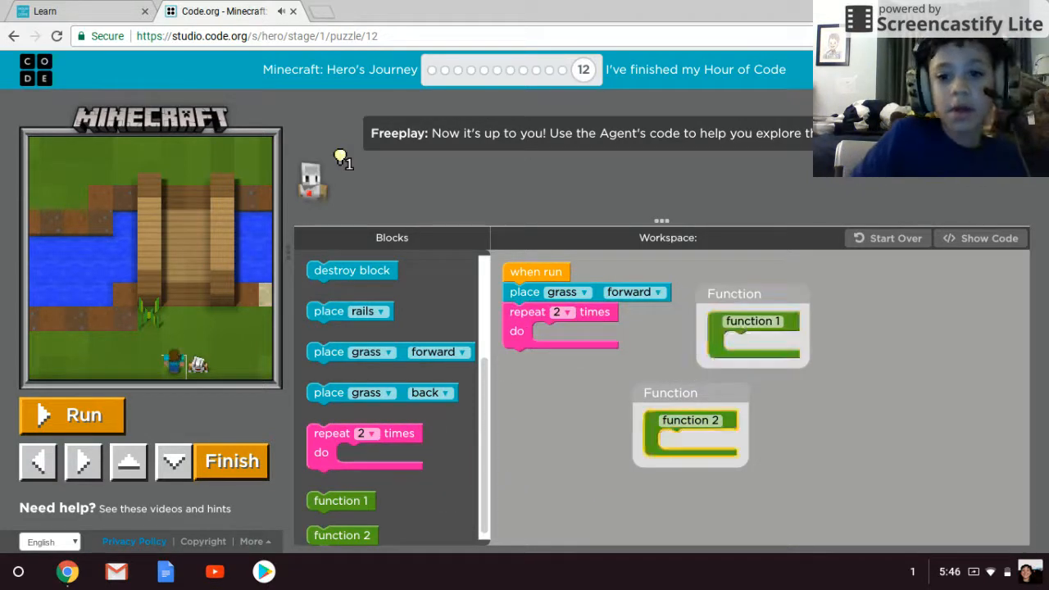
- Set place grass to right, test-run and reset, then set the repeat count to 5
left_click(635, 291)
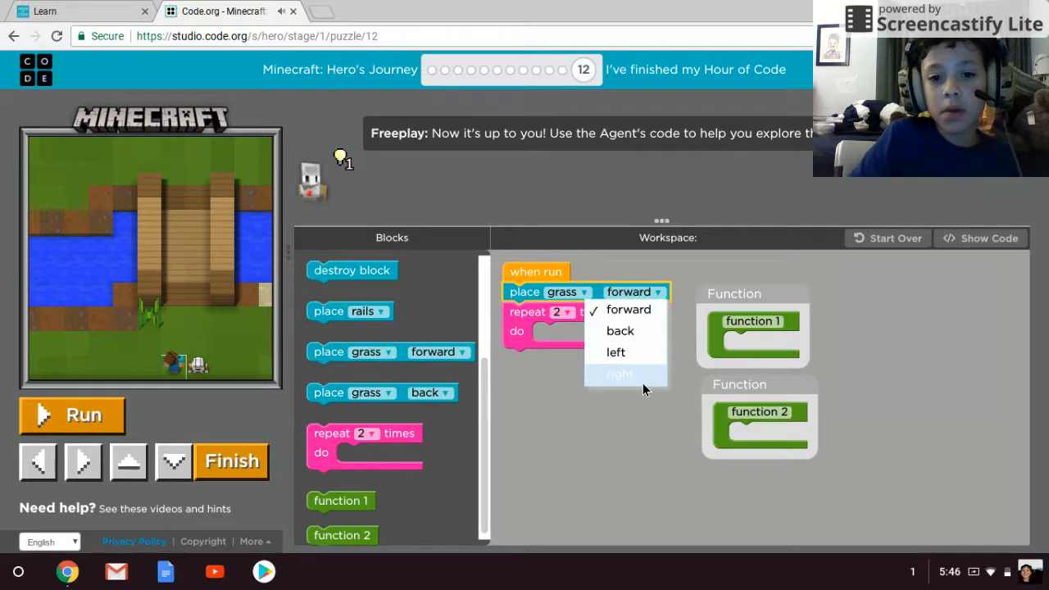
left_click(621, 374)
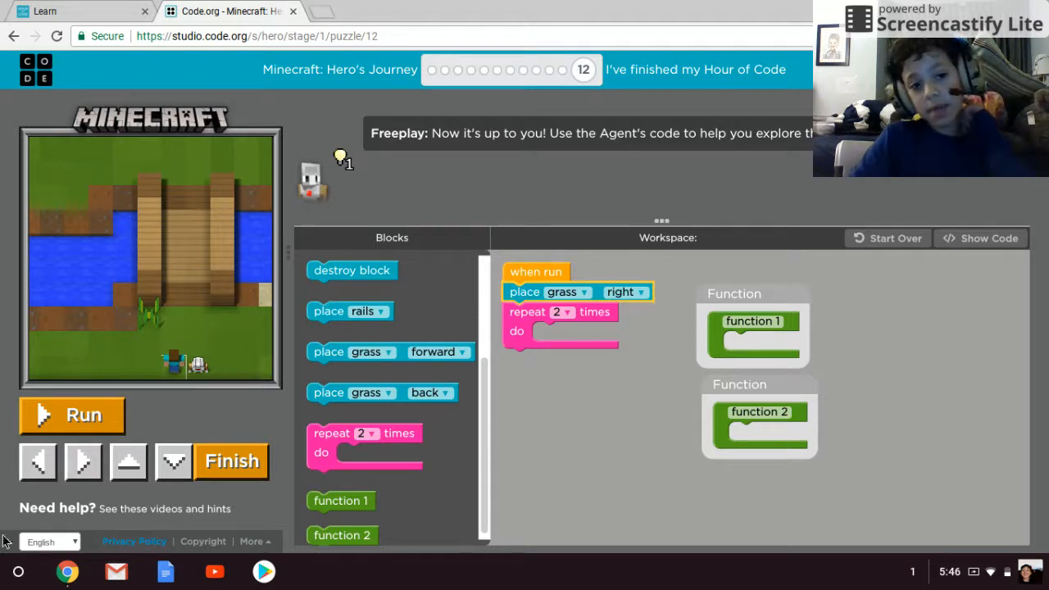
left_click(71, 415)
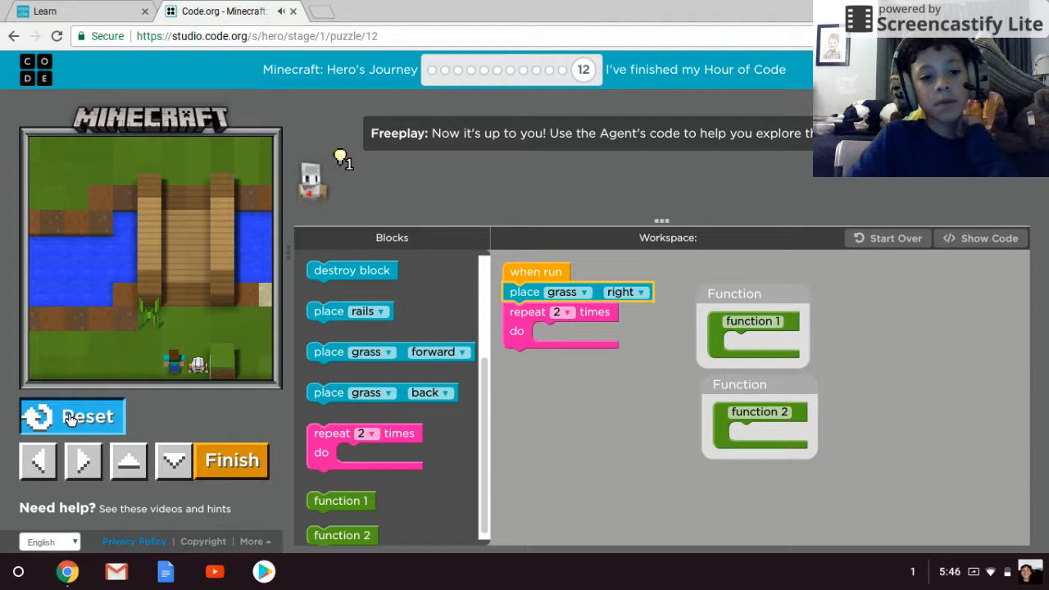
left_click(73, 416)
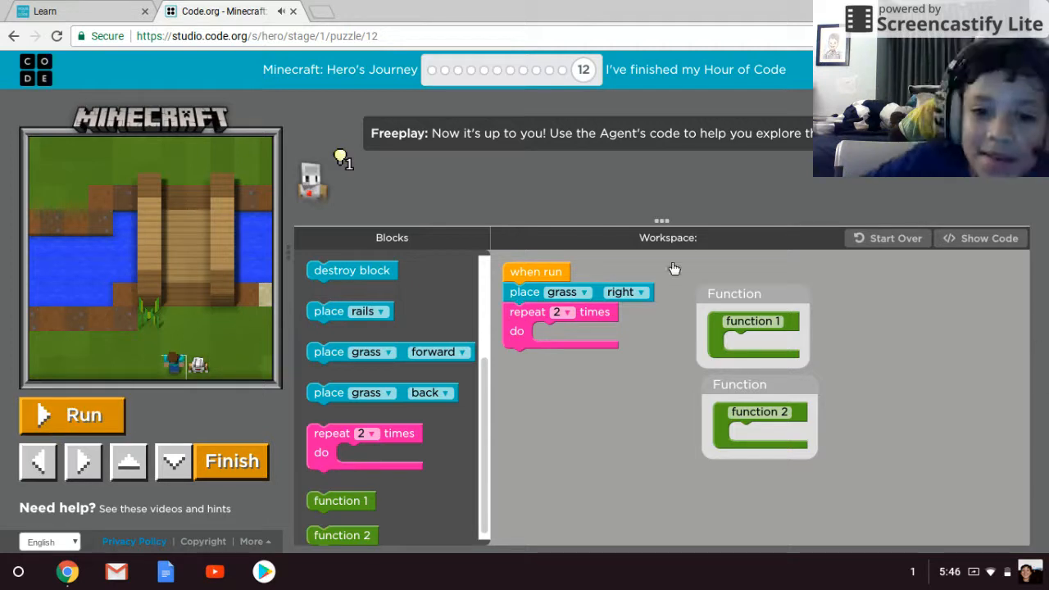
left_click(560, 311)
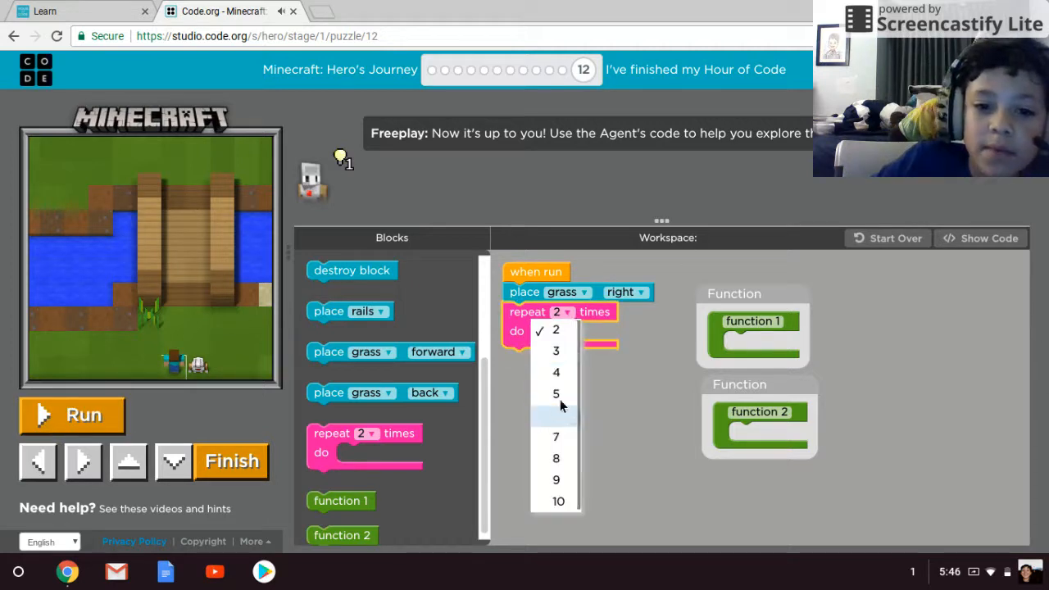
left_click(555, 393)
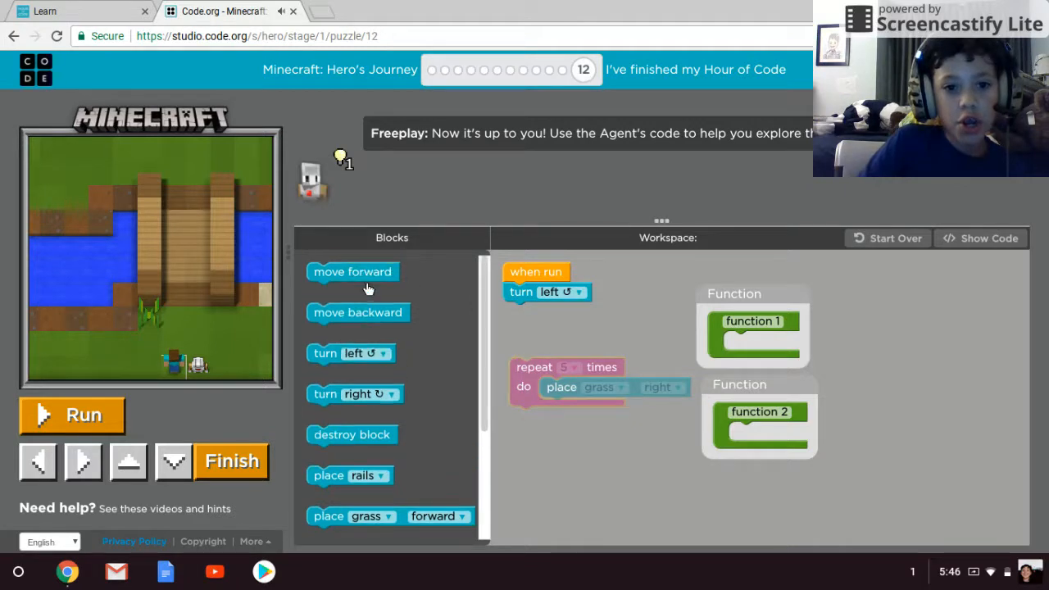
- Attach the grass-placing repeat loop under turn left and run the program
left_click_drag(352, 271, 585, 400)
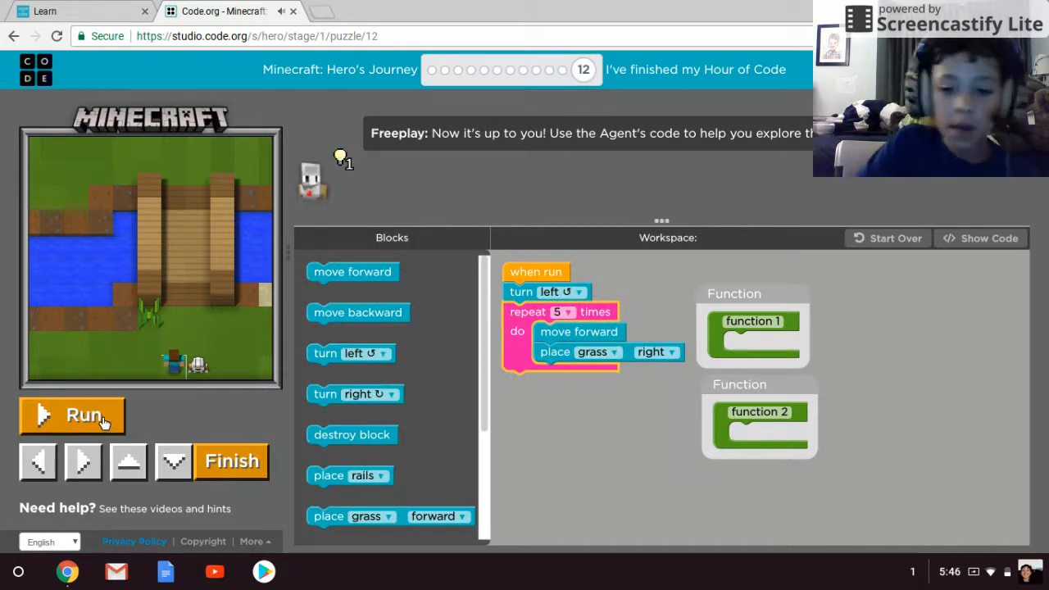
left_click(72, 415)
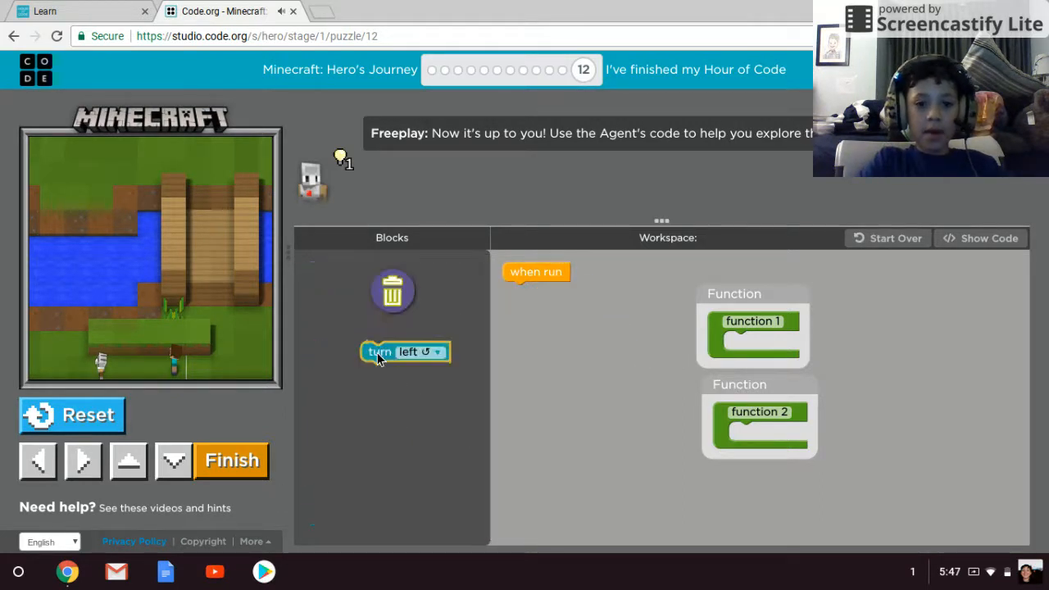
- Scroll the toolbox down toward the function blocks
scroll("down", 3)
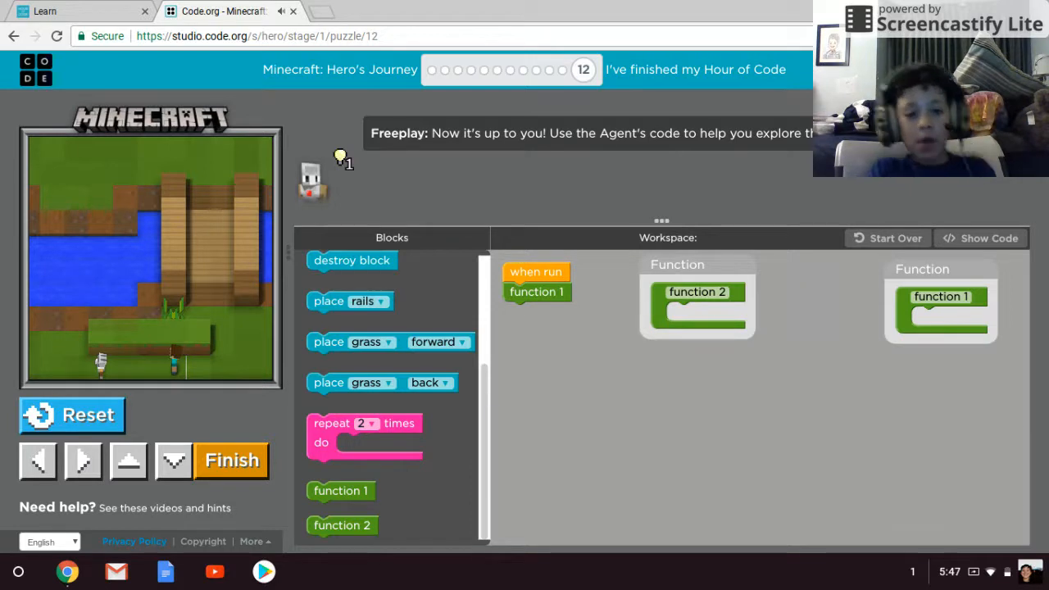
mouse_move(523, 313)
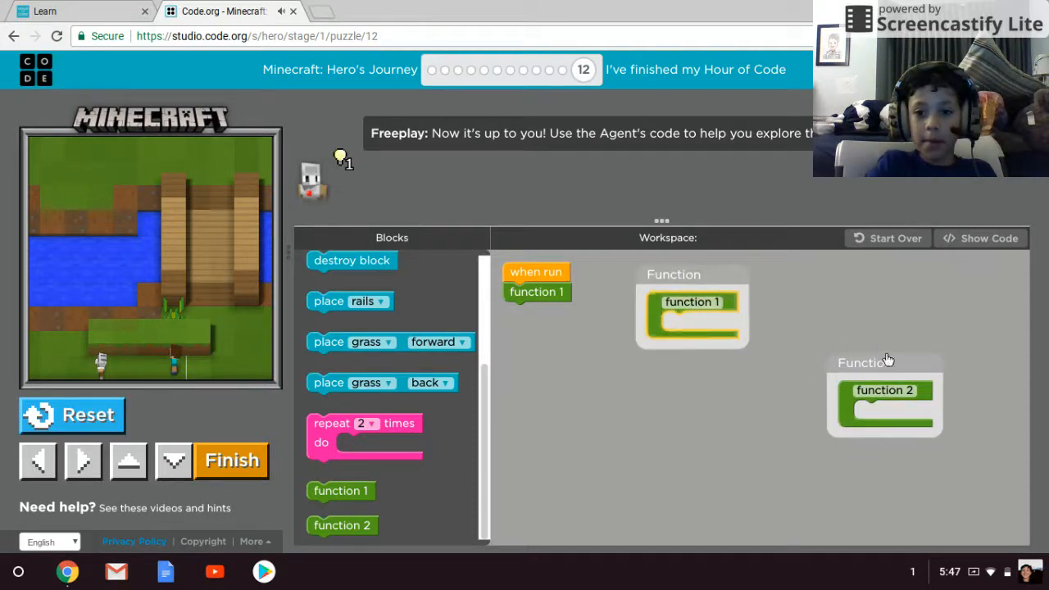
- Move function 2 aside, reset, put move forward inside function 1, and run
left_click_drag(884, 397, 921, 307)
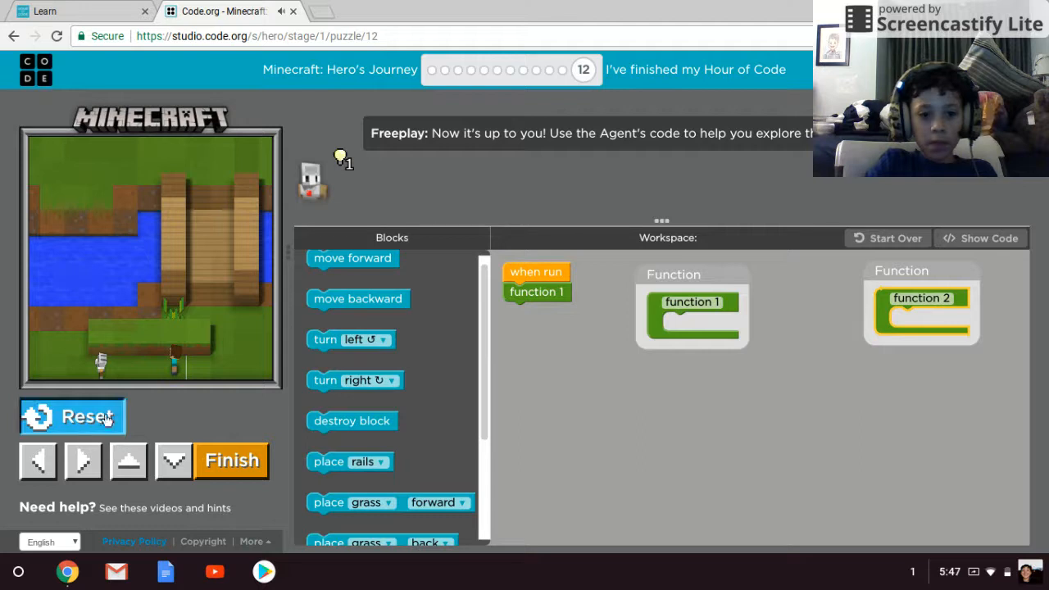
left_click(72, 416)
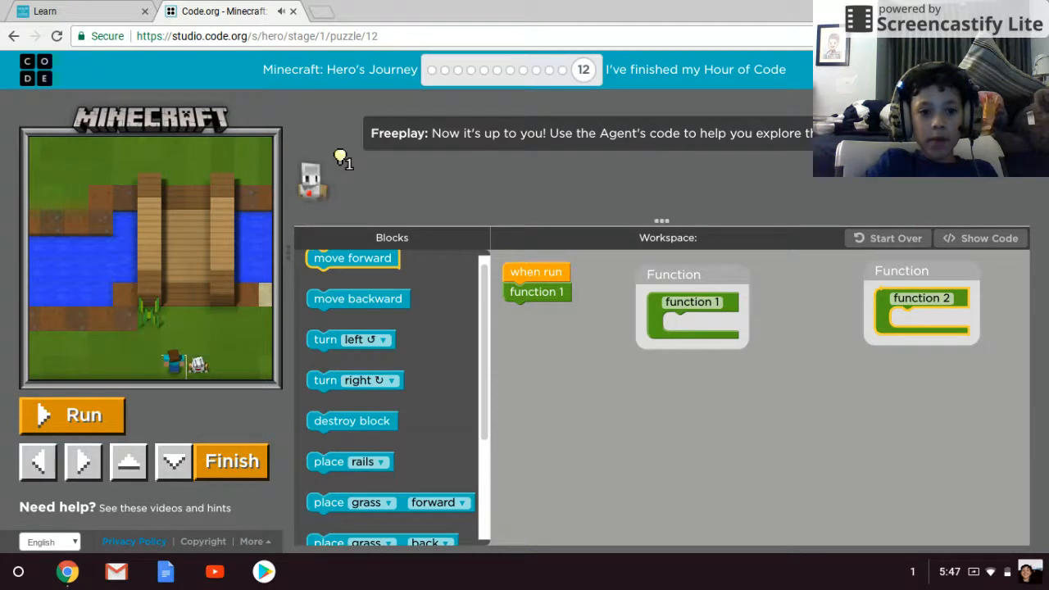
left_click_drag(353, 258, 707, 321)
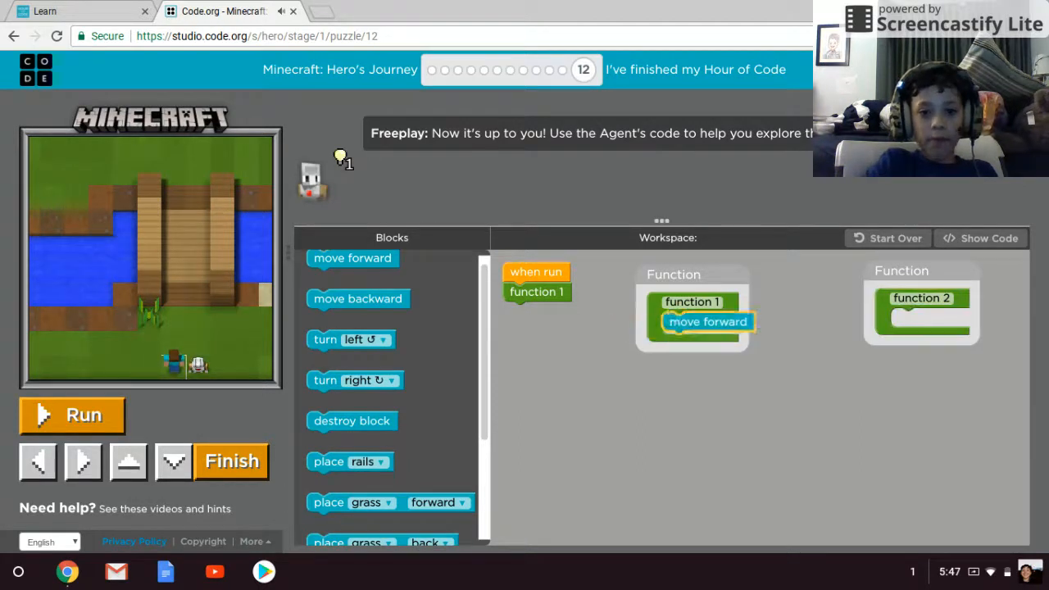
left_click(73, 415)
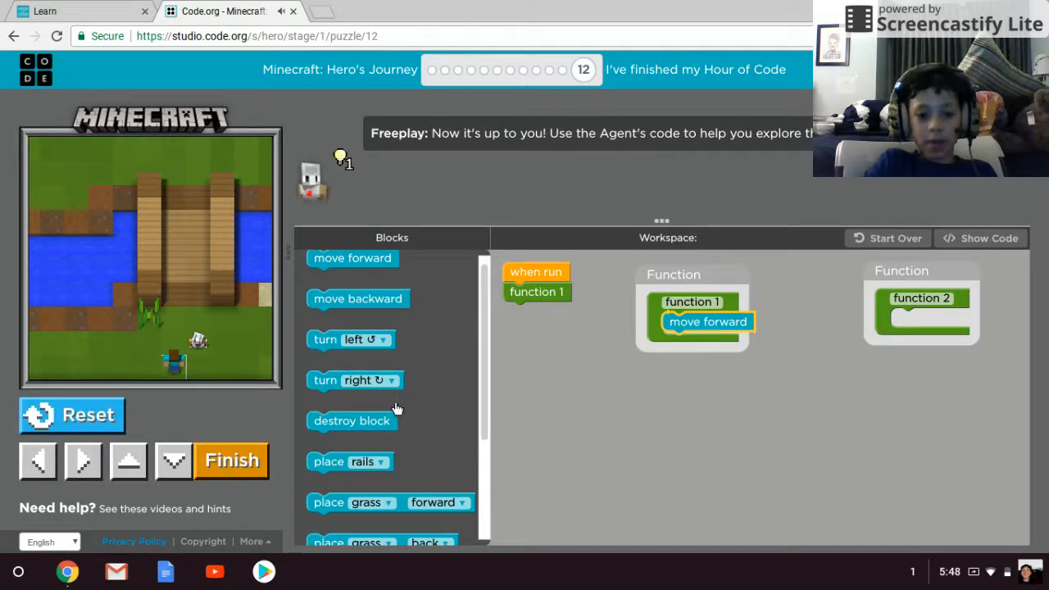
- Add a second function 1 call, reset the world, and run again
scroll("down", 3)
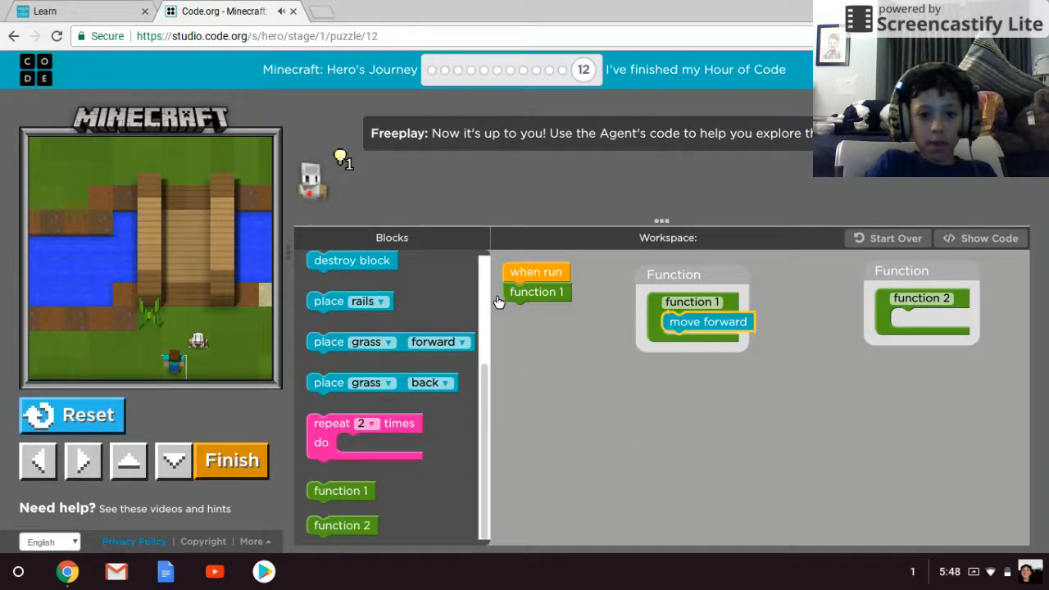
left_click_drag(340, 490, 545, 307)
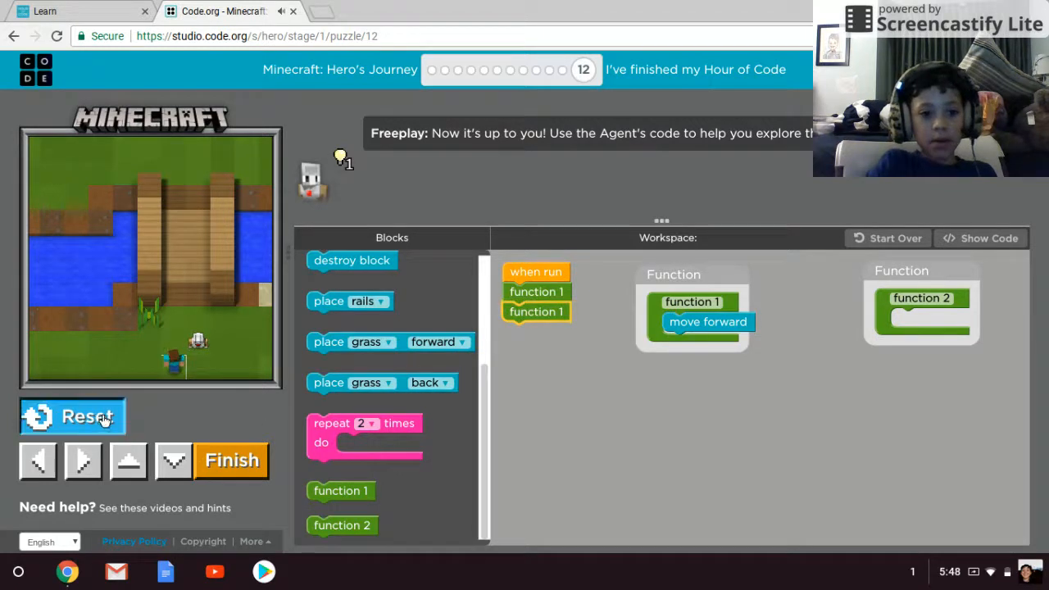
left_click(72, 416)
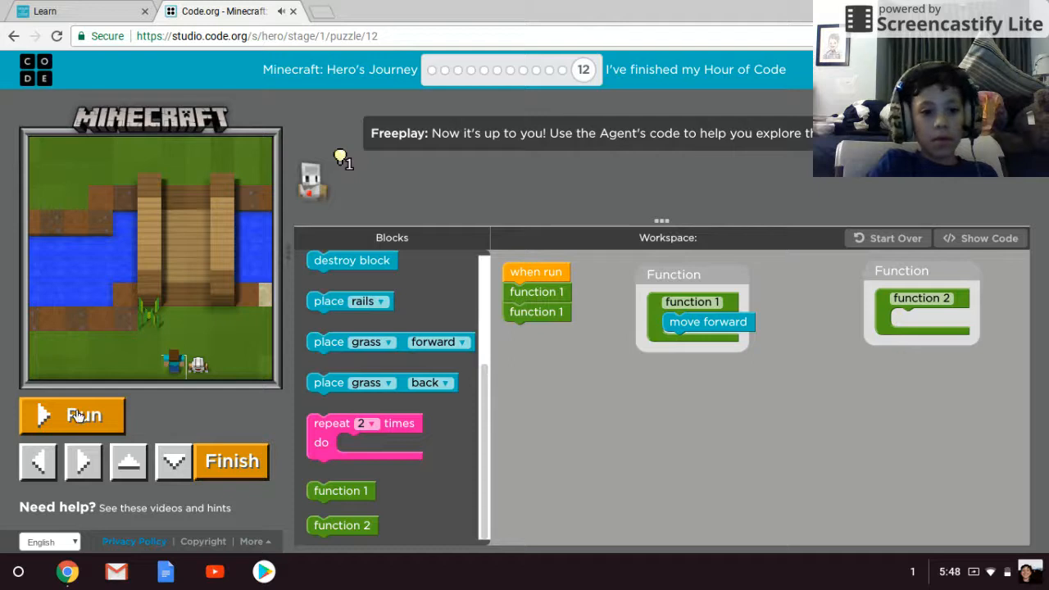
left_click(72, 414)
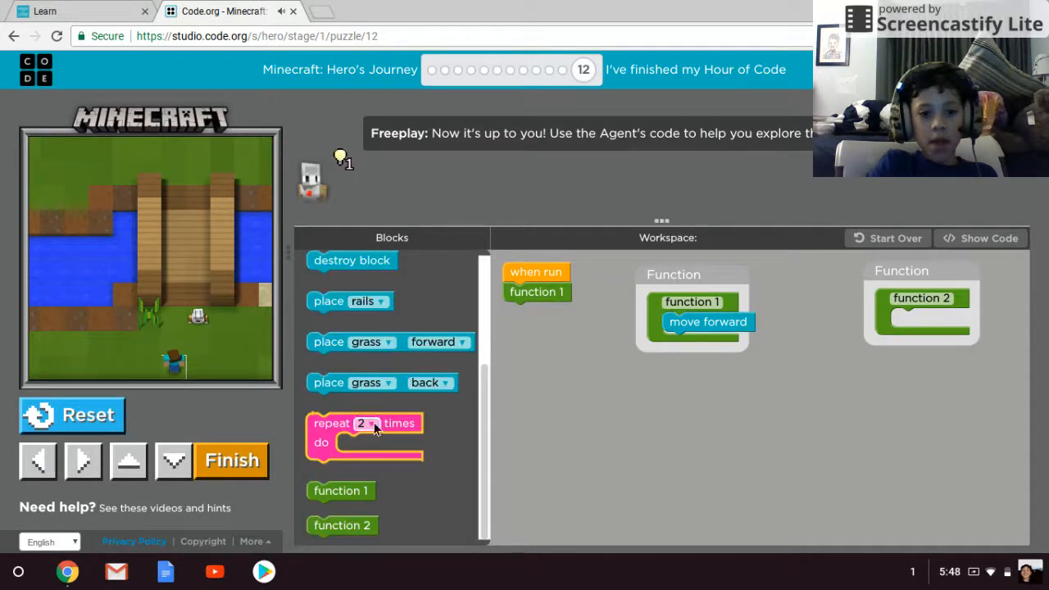
- Add a repeat loop under when run, set it to 7, and reset the world
left_click_drag(364, 435, 559, 422)
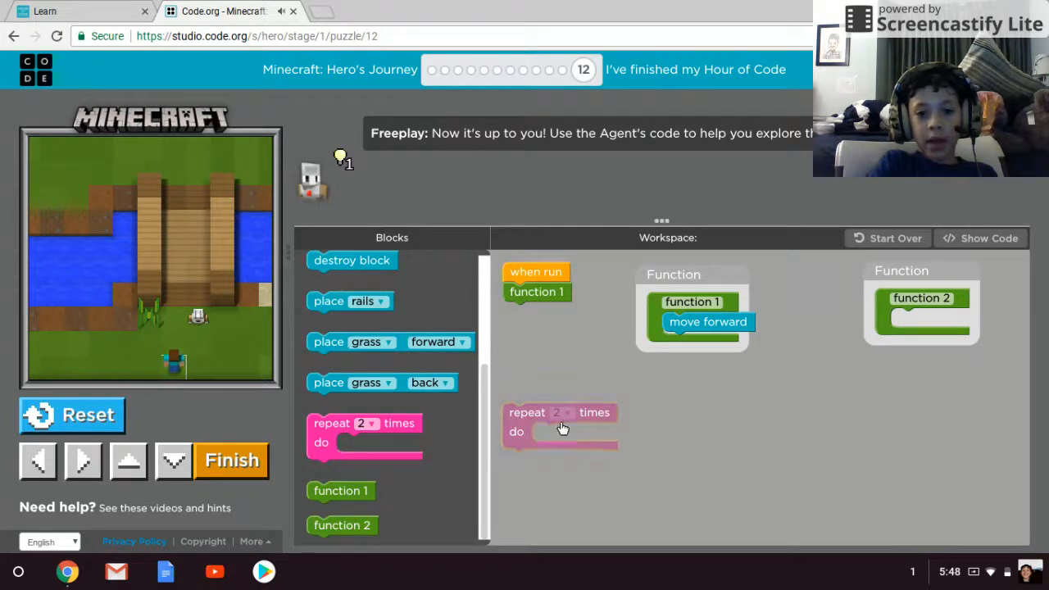
left_click(560, 412)
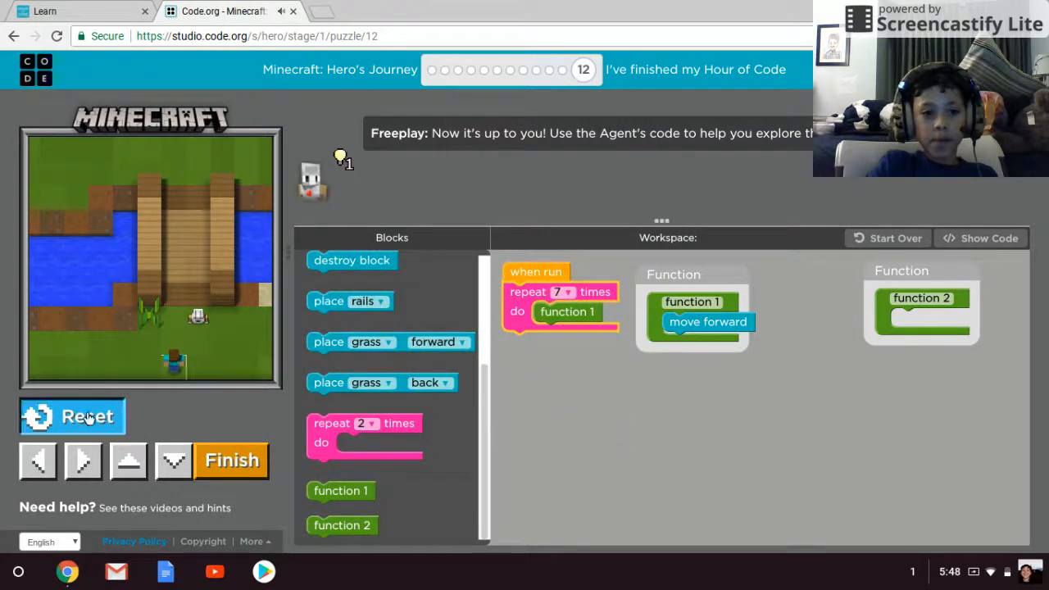
left_click(72, 416)
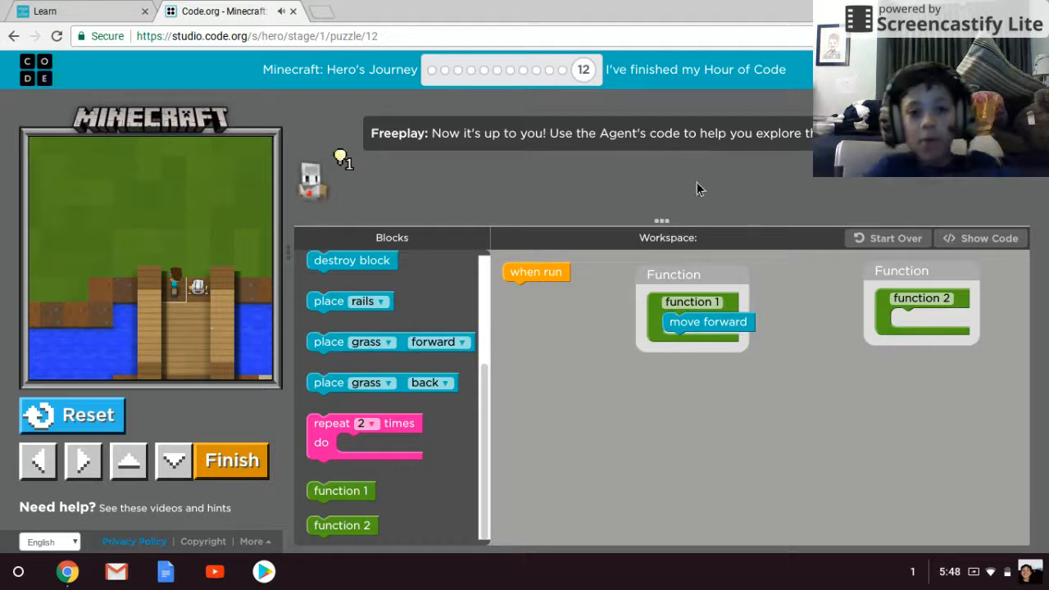
mouse_move(773, 439)
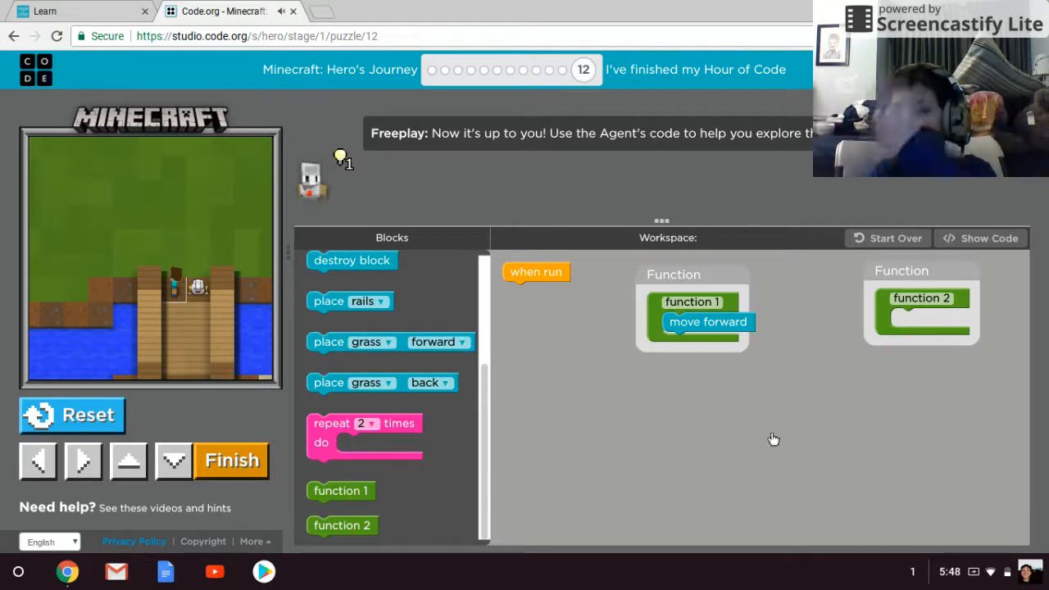